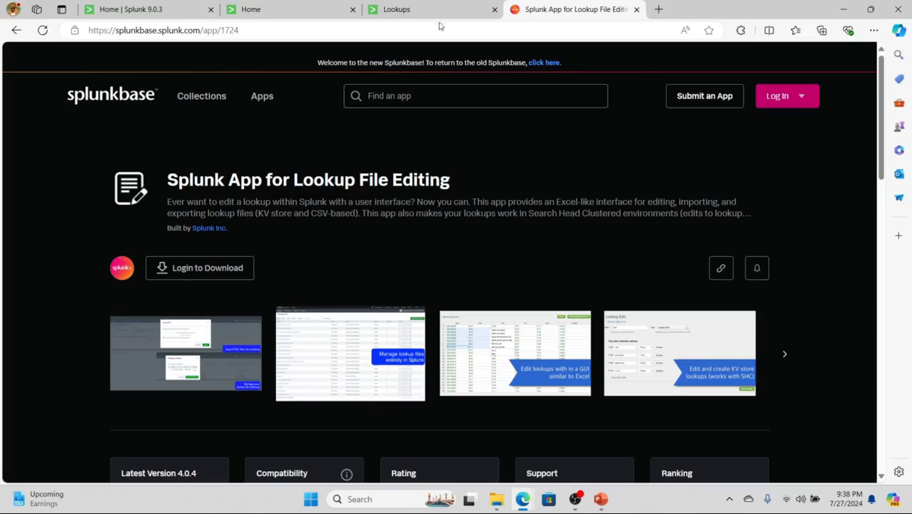
- Review the Lookups list and the Create a new lookup options, then bring up Dashboard Examples on Splunkbase
left_click(397, 9)
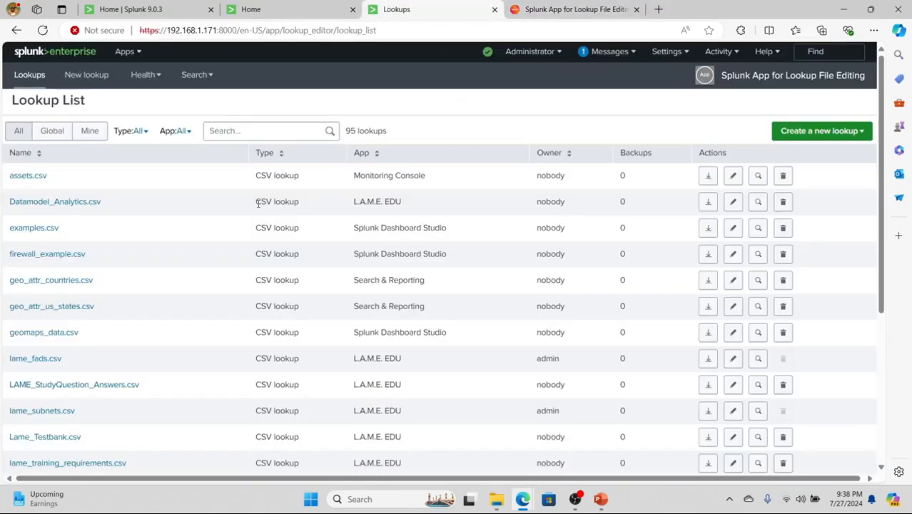
mouse_move(91, 207)
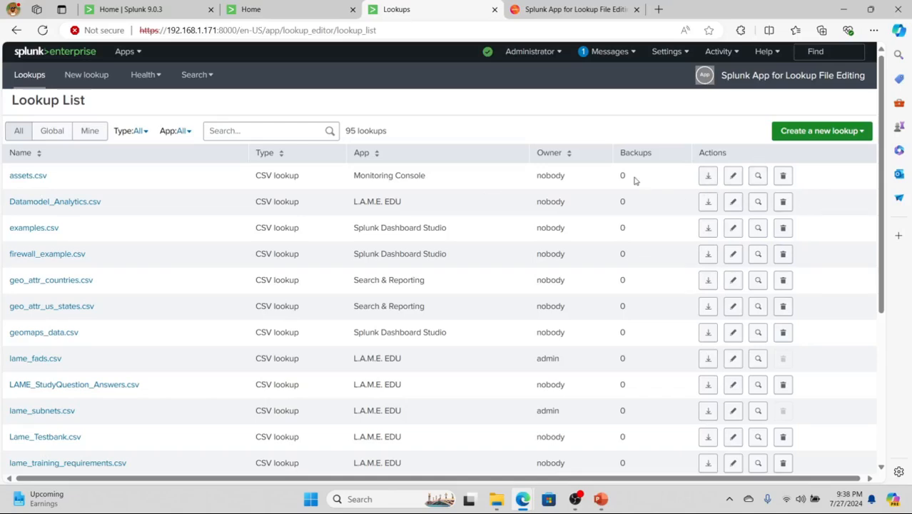
left_click(822, 132)
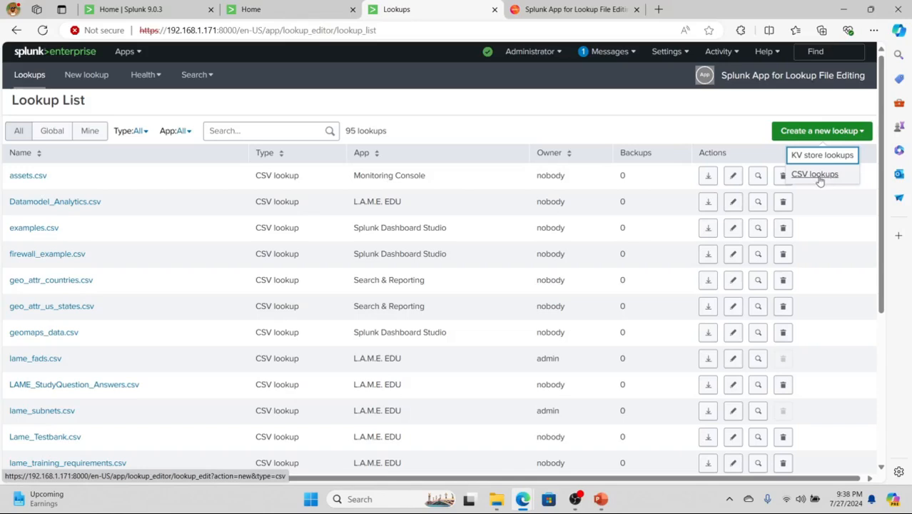
left_click(749, 129)
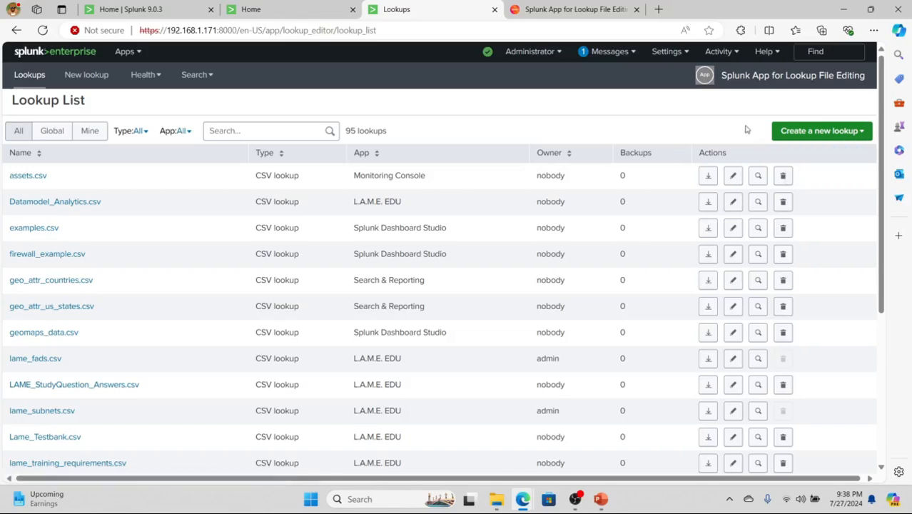
mouse_move(702, 75)
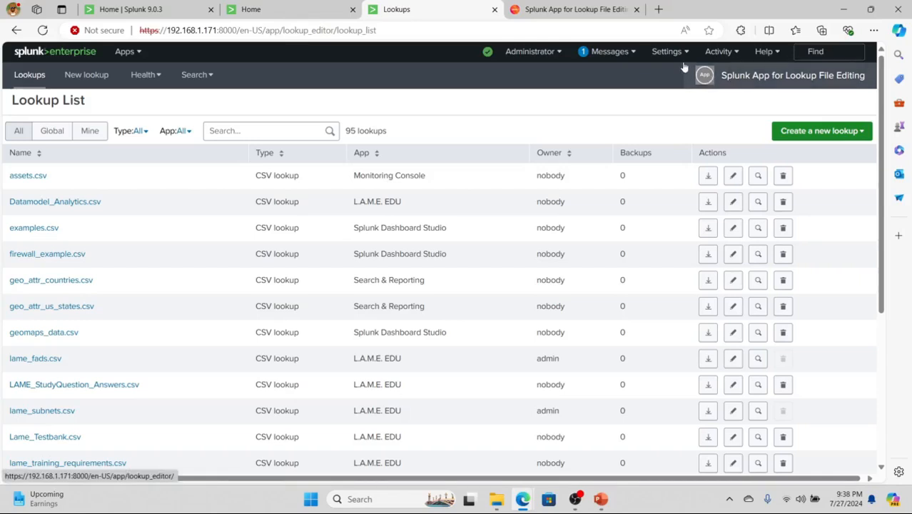
left_click(667, 51)
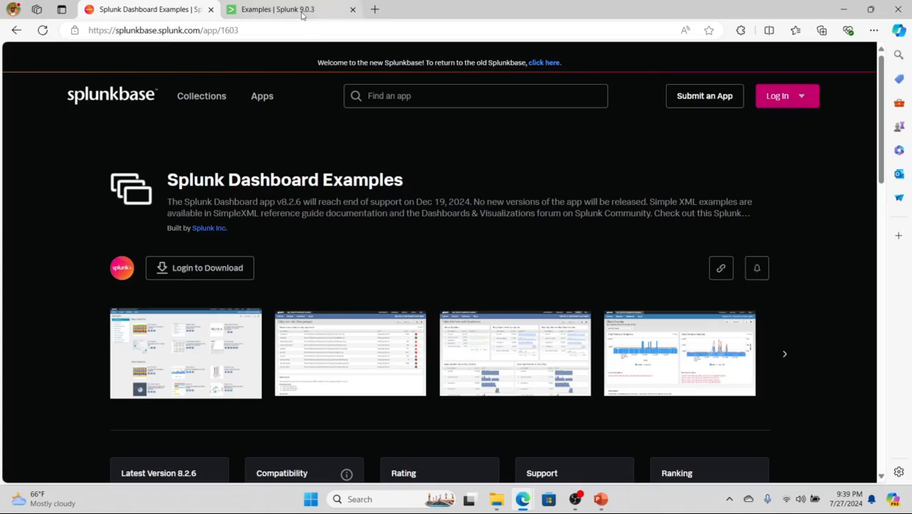
- Browse the Examples gallery down through Chart and Table Elements to the Table Formats example
left_click(277, 8)
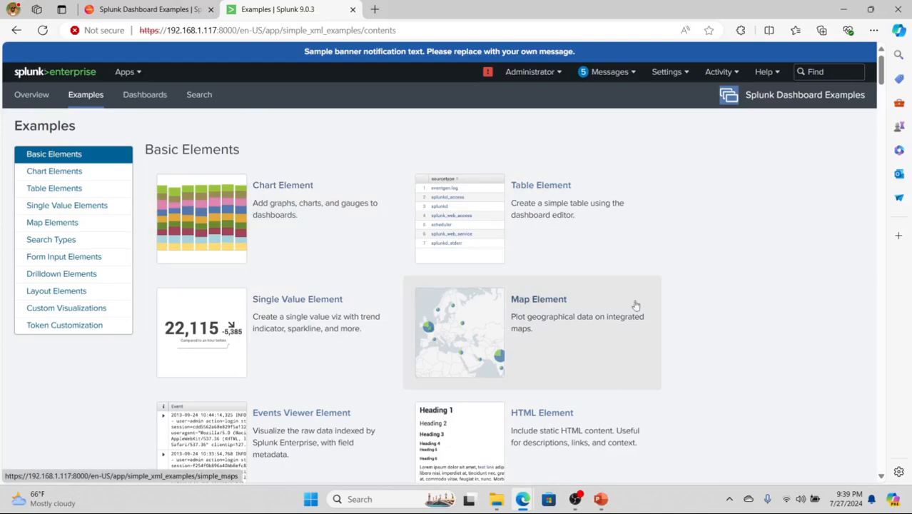
scroll("down", 3)
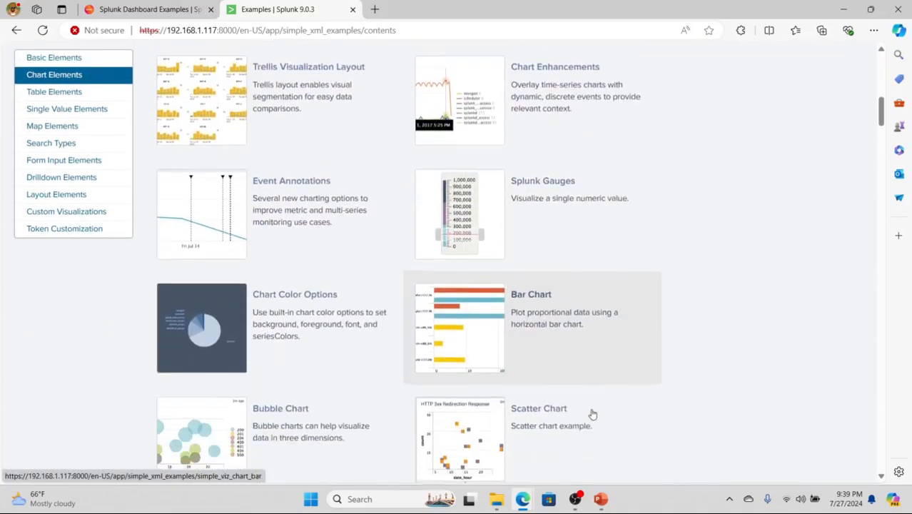
scroll("down", 3)
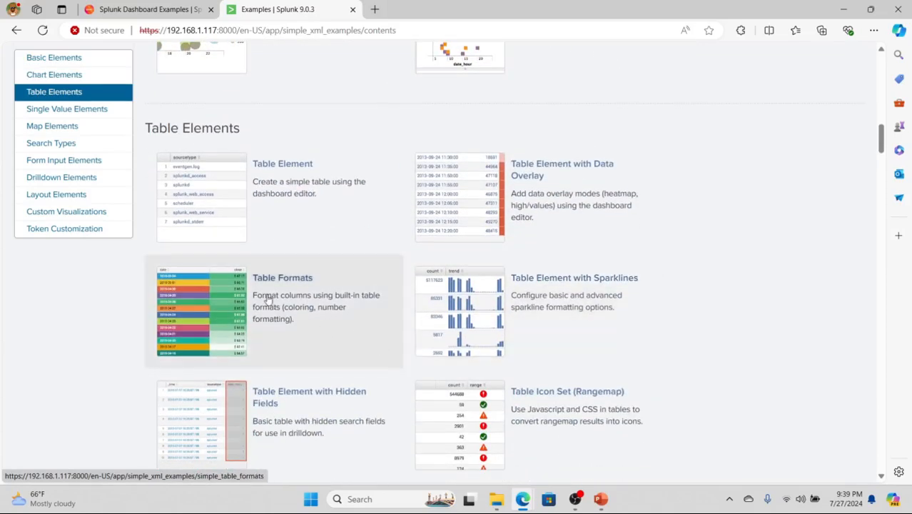
mouse_move(337, 327)
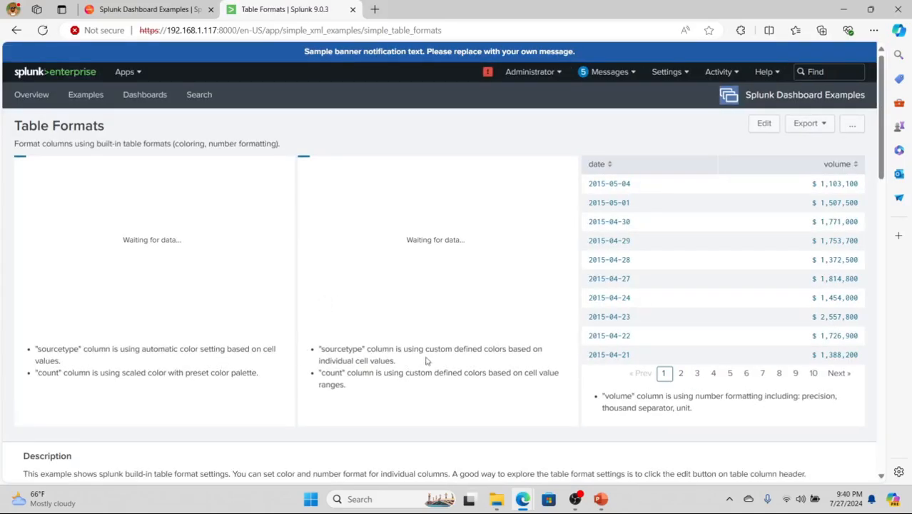
- Scroll through the Table Formats dashboard's coloured tables and its source code
scroll("down", 3)
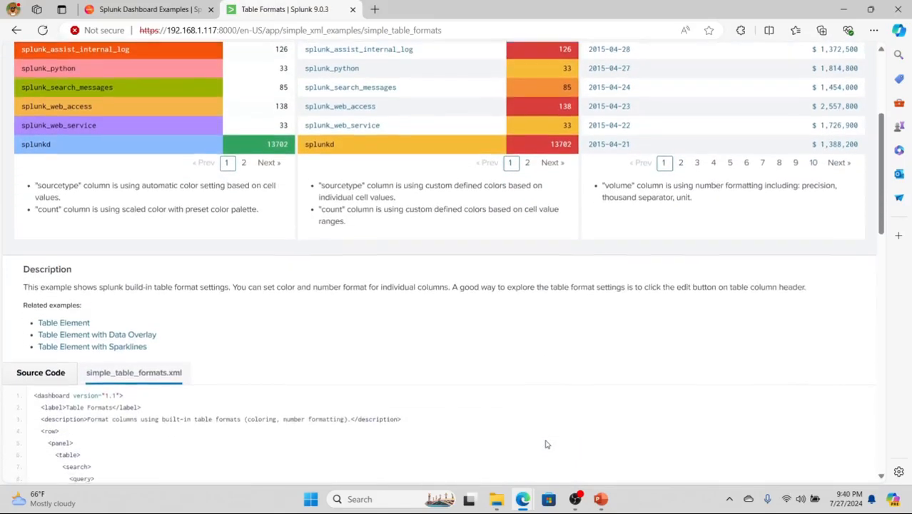
scroll("down", 3)
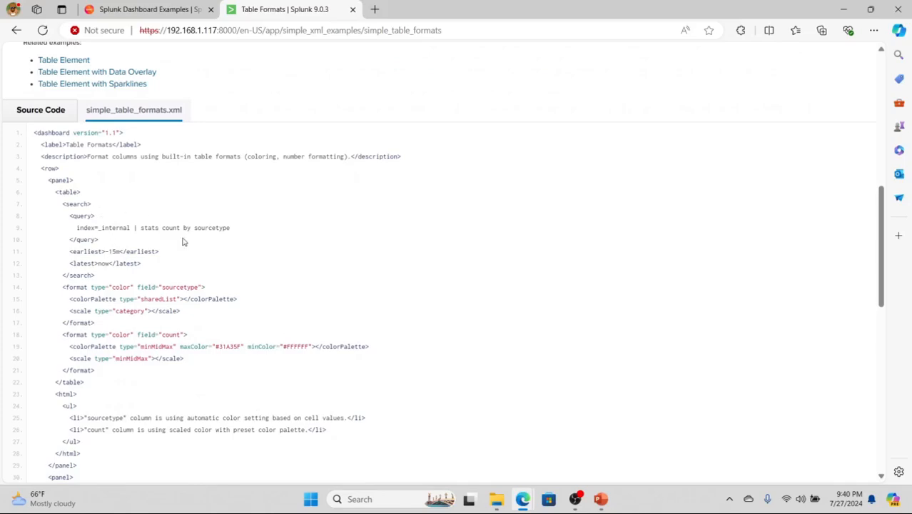
scroll("down", 3)
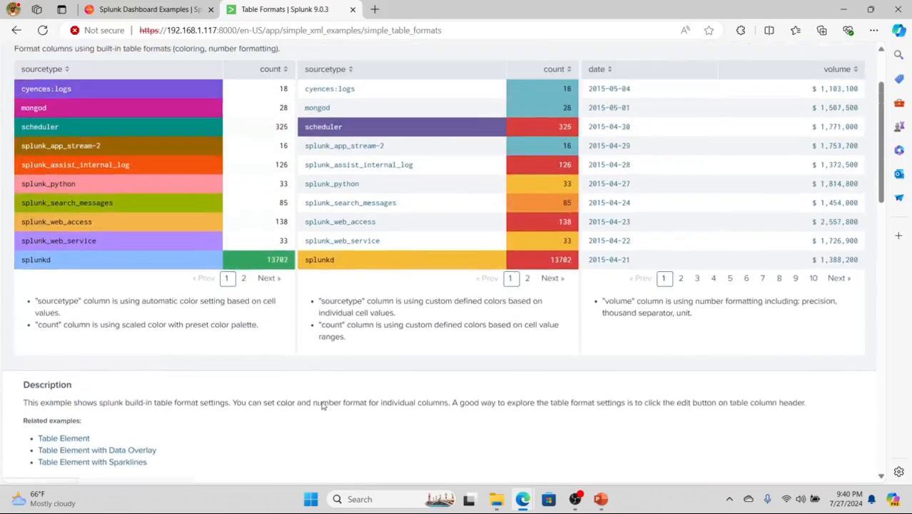
scroll("up", 3)
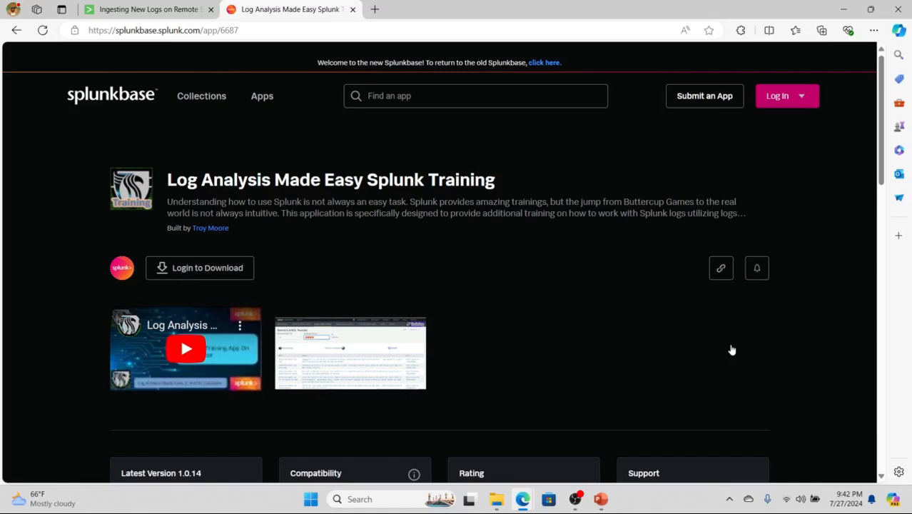
scroll("down", 3)
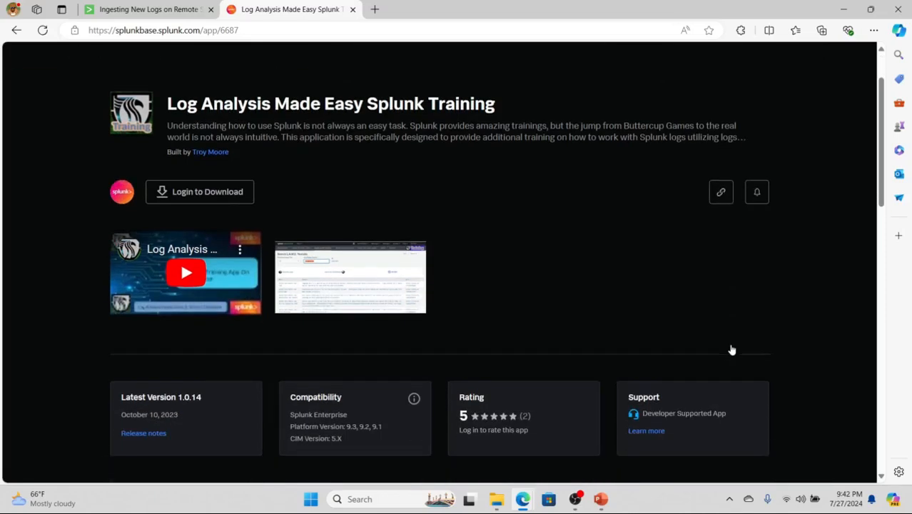
scroll("up", 3)
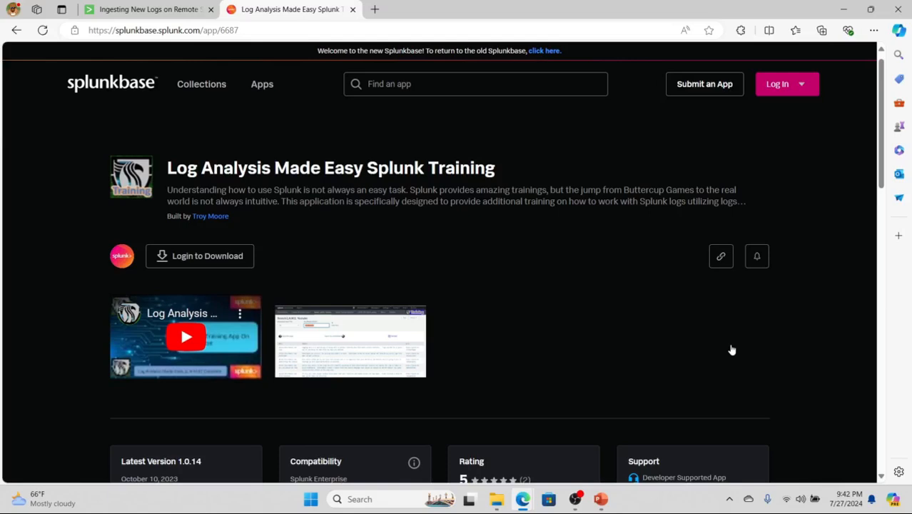
mouse_move(263, 84)
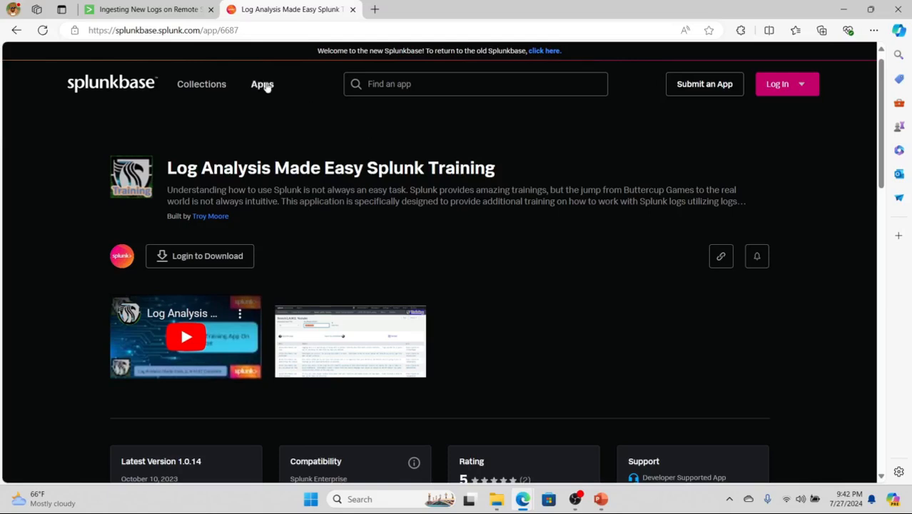
left_click(143, 9)
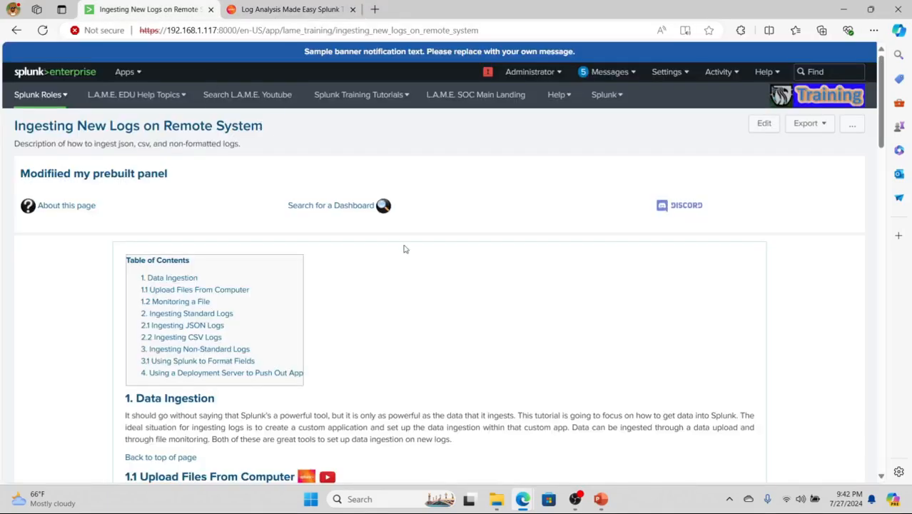
mouse_move(247, 94)
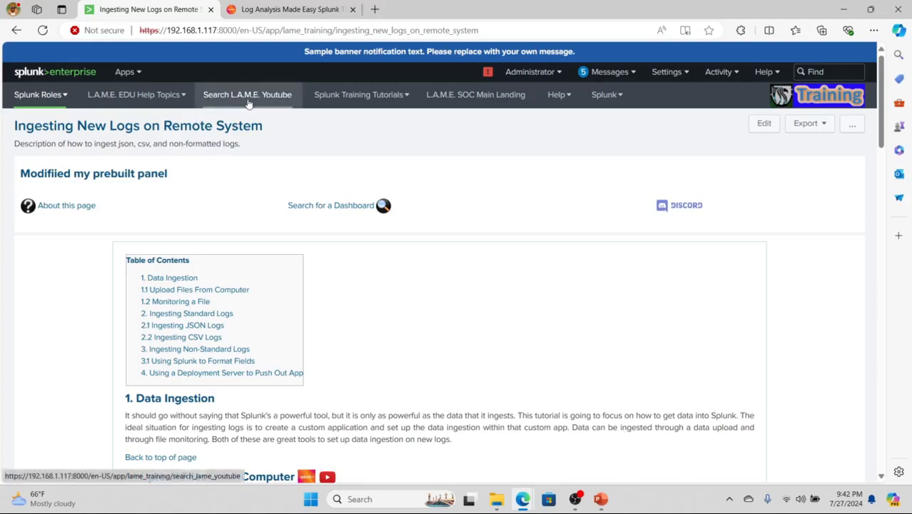
- Navigate the L.A.M.E. EDU Help Topics menus to the Useful CLI Commands tutorial page
left_click(247, 95)
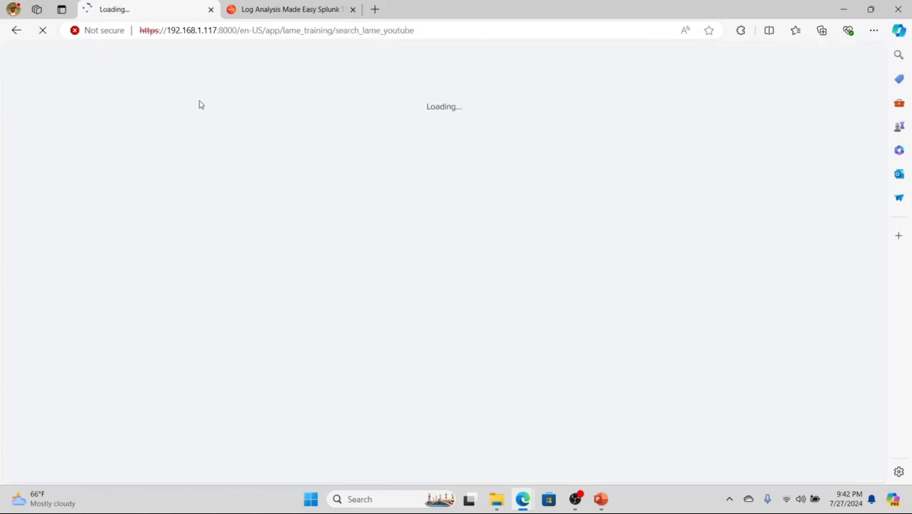
left_click(133, 95)
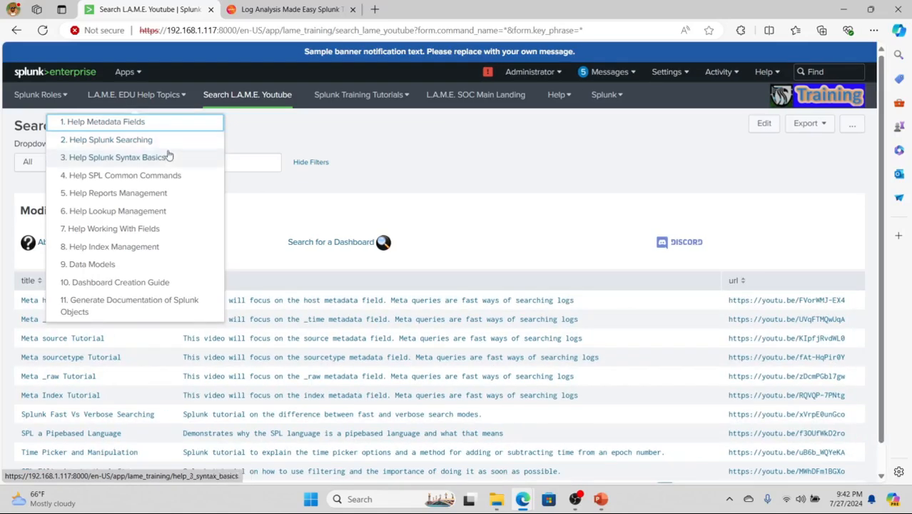
mouse_move(191, 174)
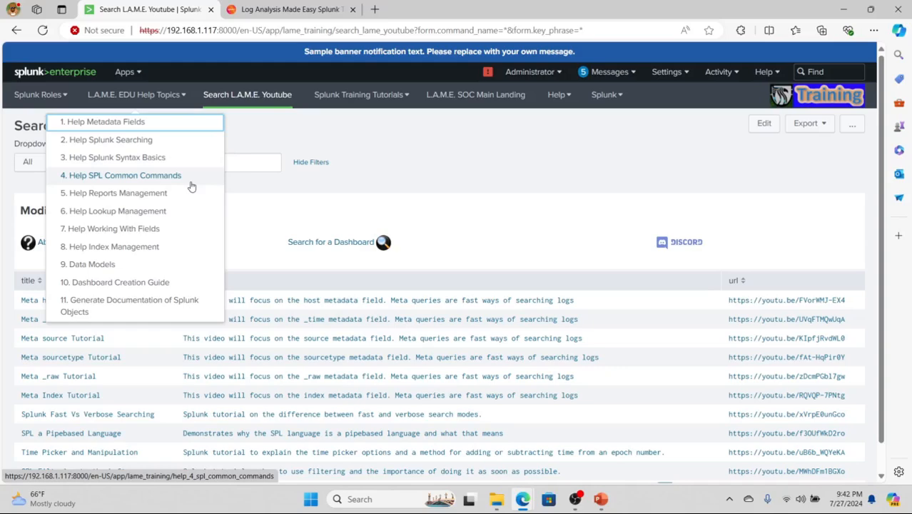
mouse_move(183, 229)
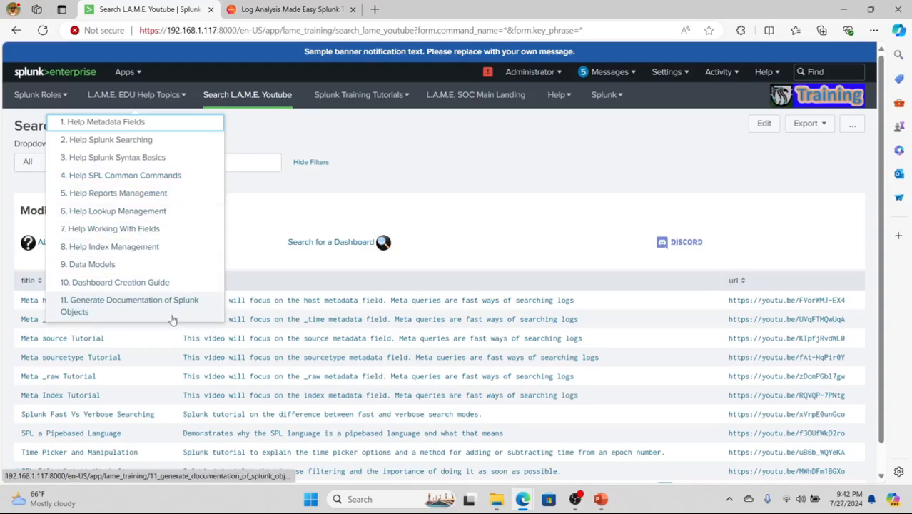
left_click(37, 94)
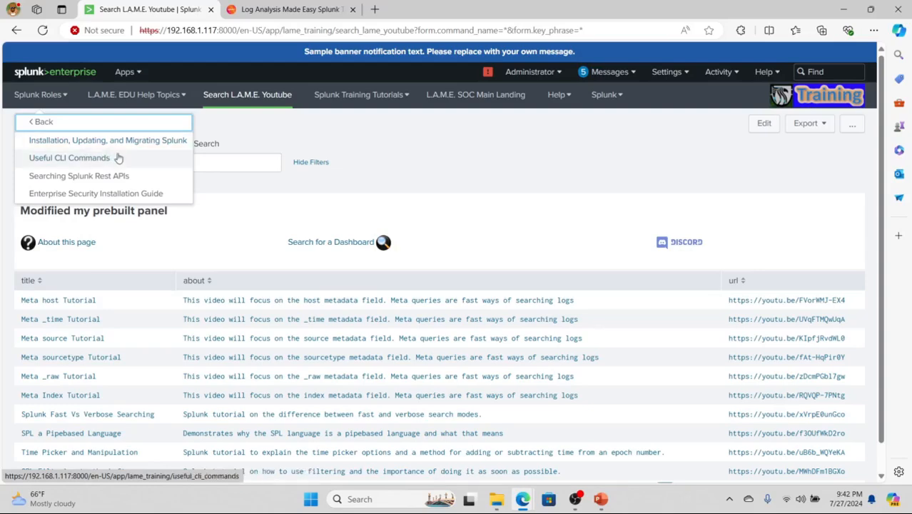
mouse_move(80, 157)
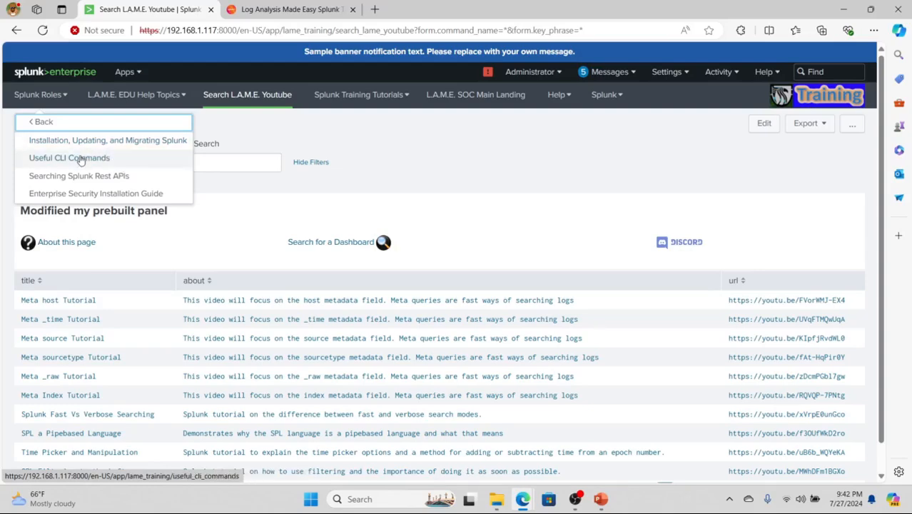
left_click(68, 158)
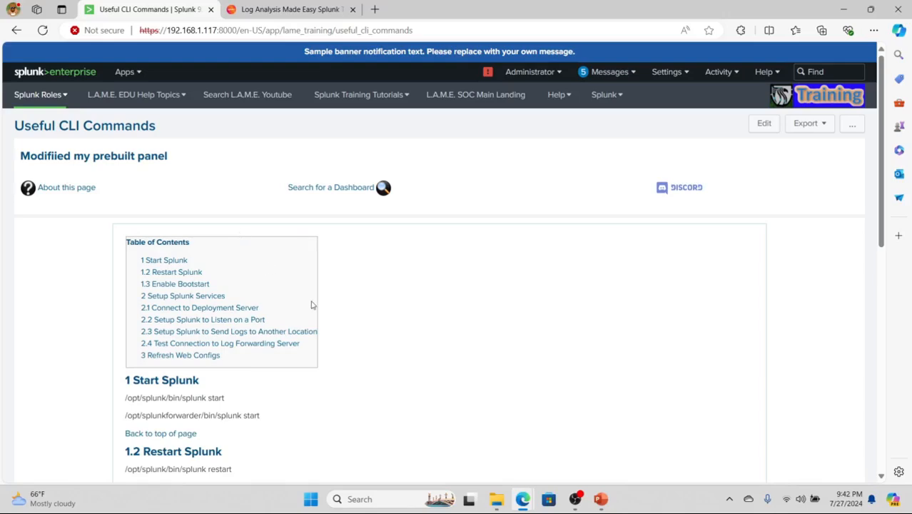
scroll("down", 3)
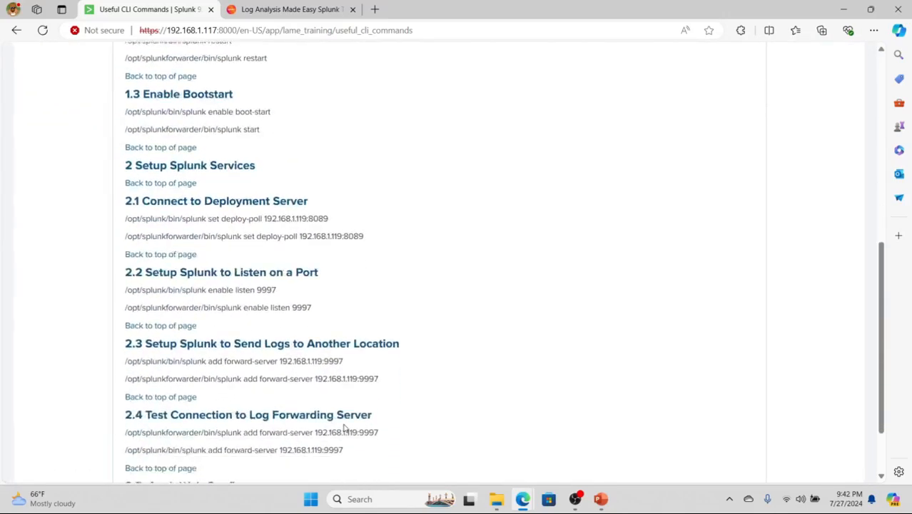
scroll("down", 3)
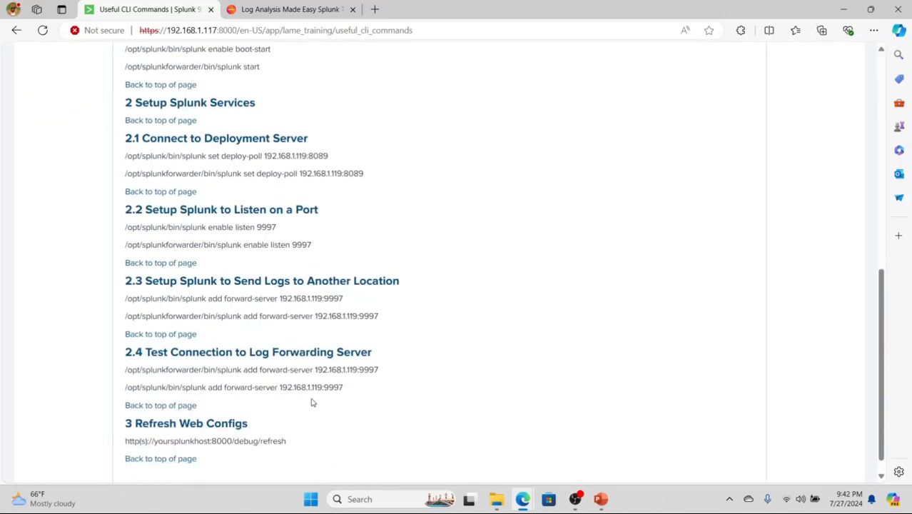
scroll("up", 3)
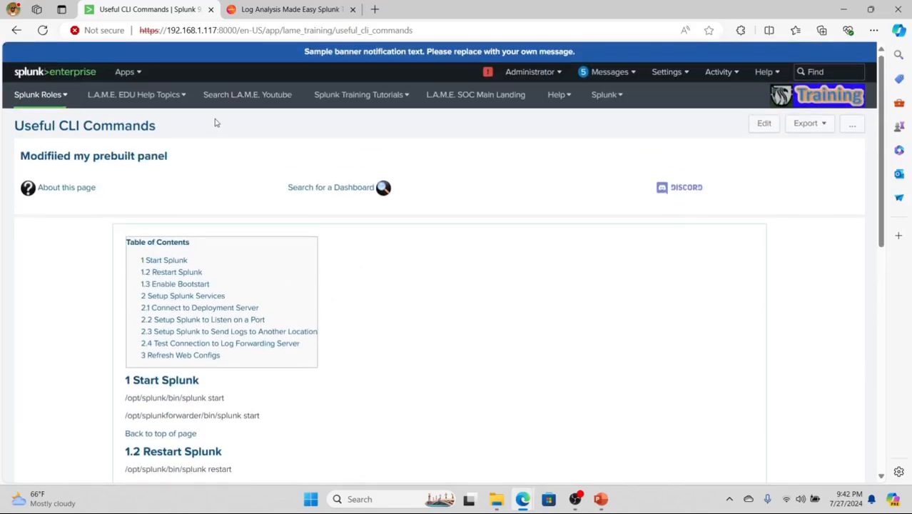
left_click(132, 94)
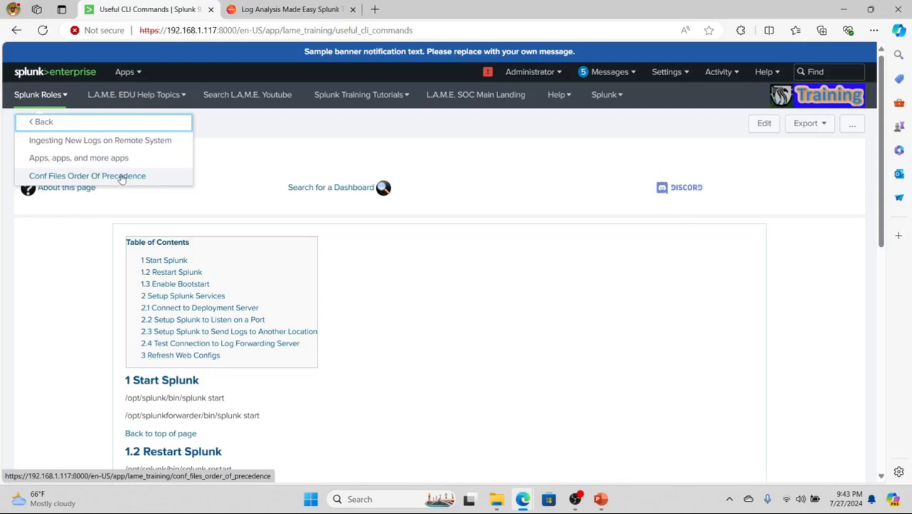
mouse_move(37, 94)
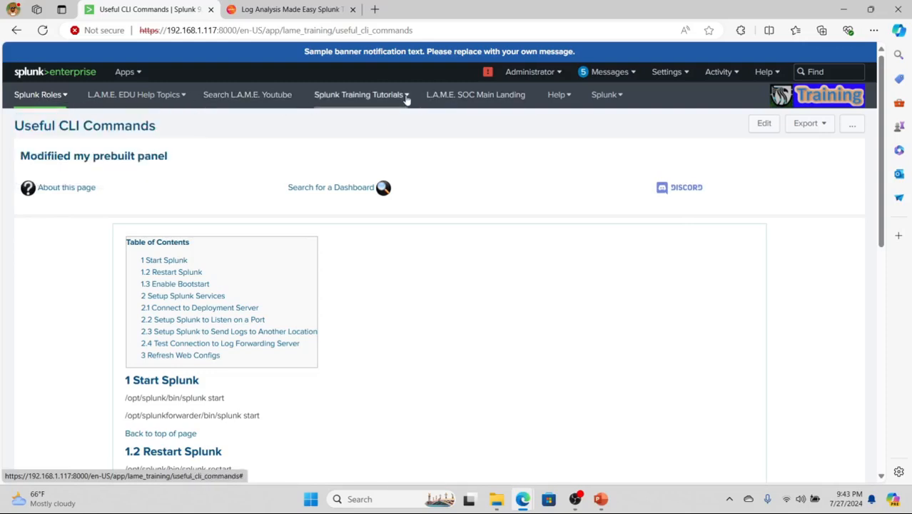
left_click(358, 94)
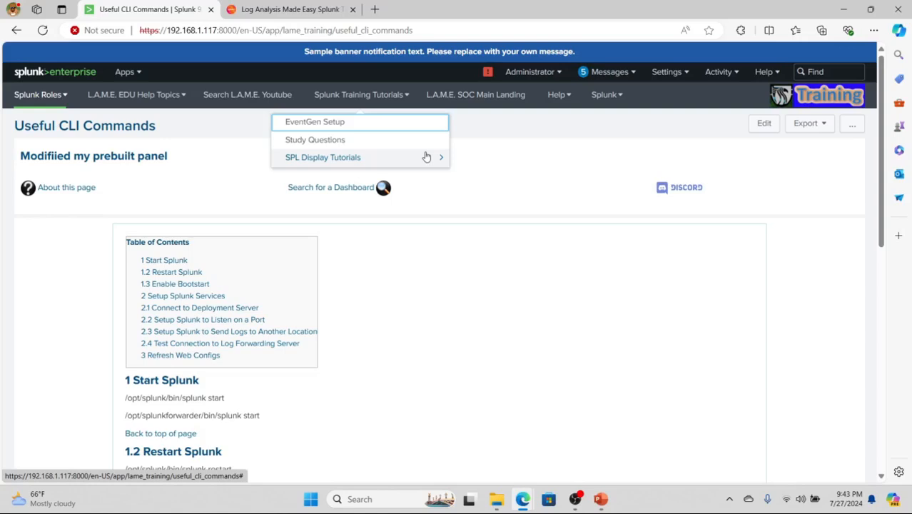
mouse_move(412, 157)
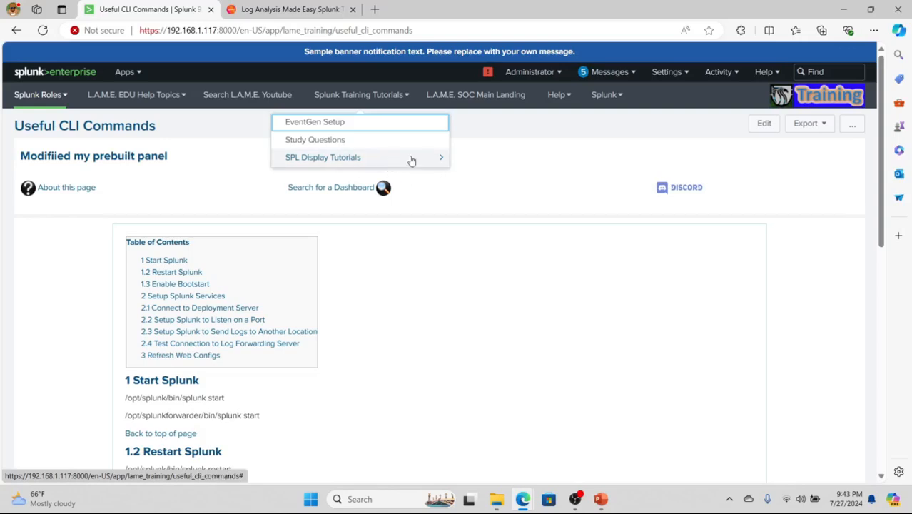
mouse_move(505, 125)
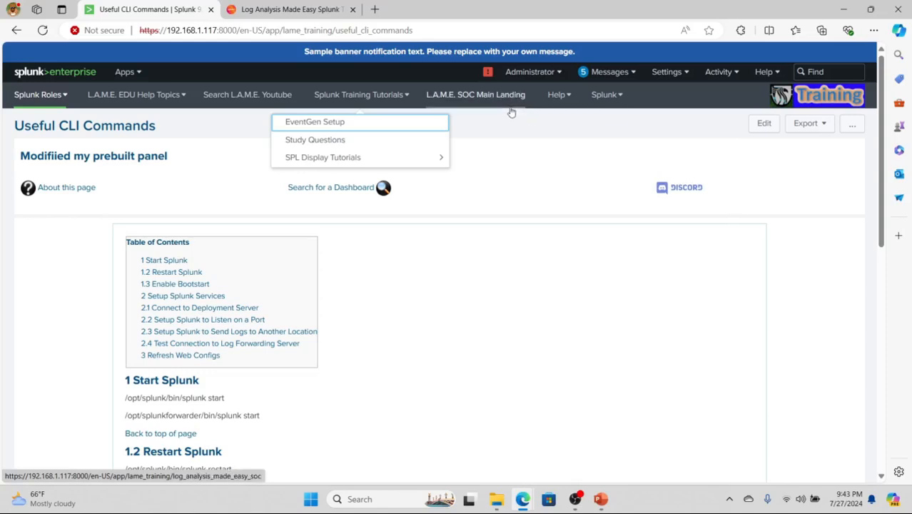
mouse_move(558, 94)
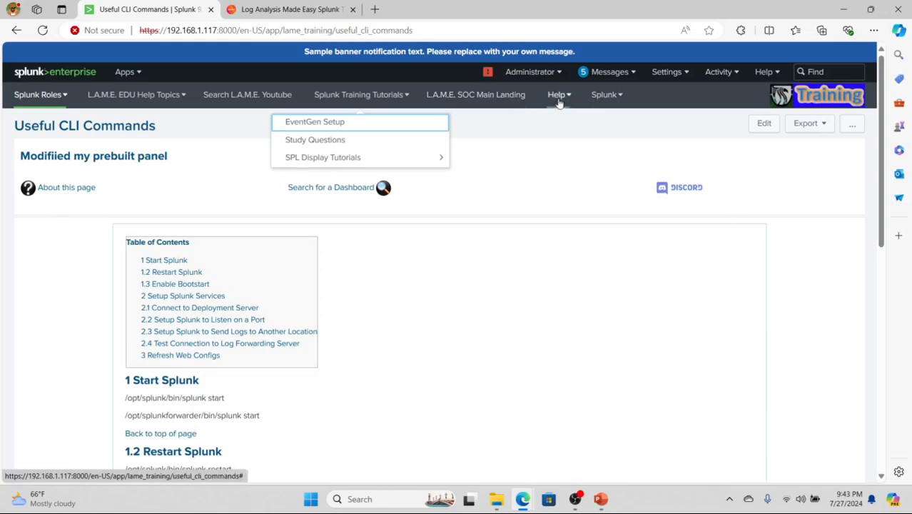